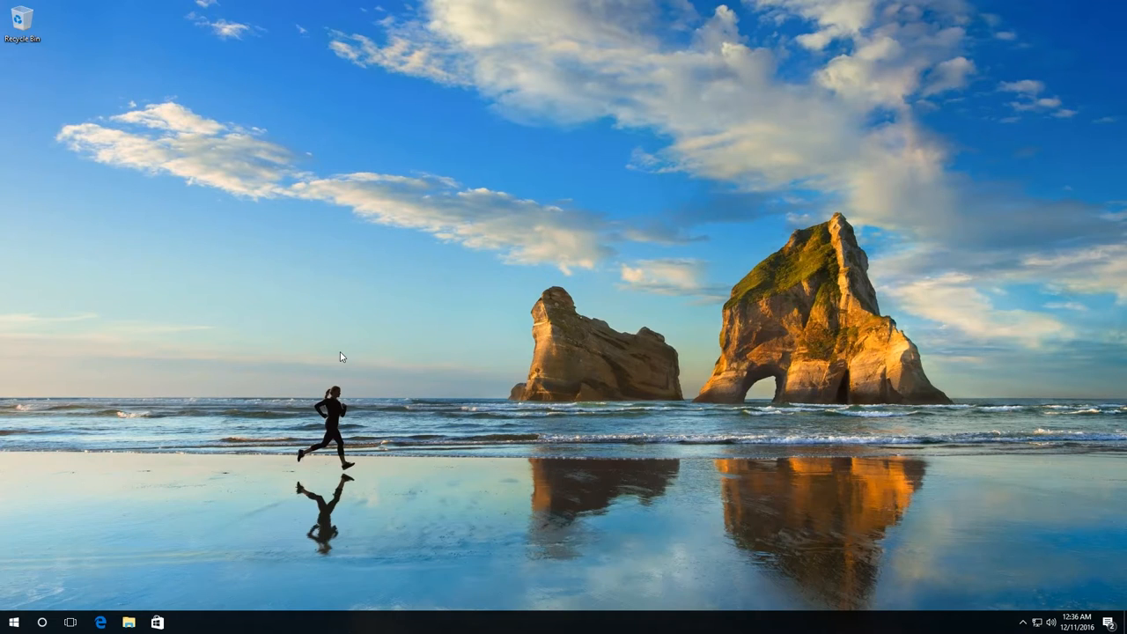
mouse_move(303, 397)
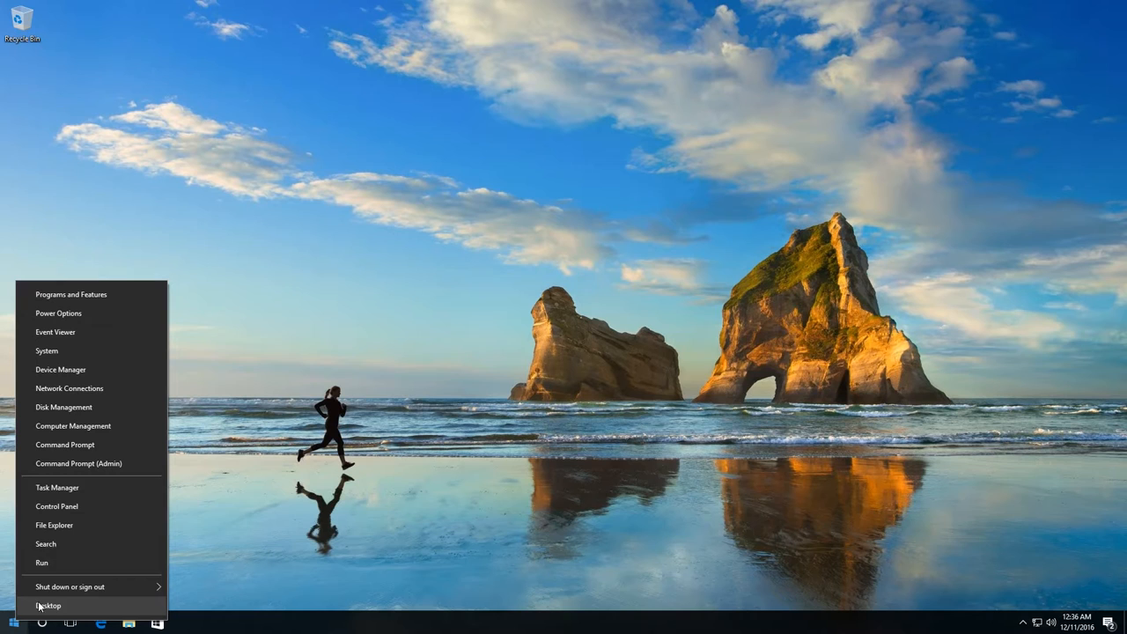
- Choose Control Panel from the Start button's quick-access menu
left_click(56, 505)
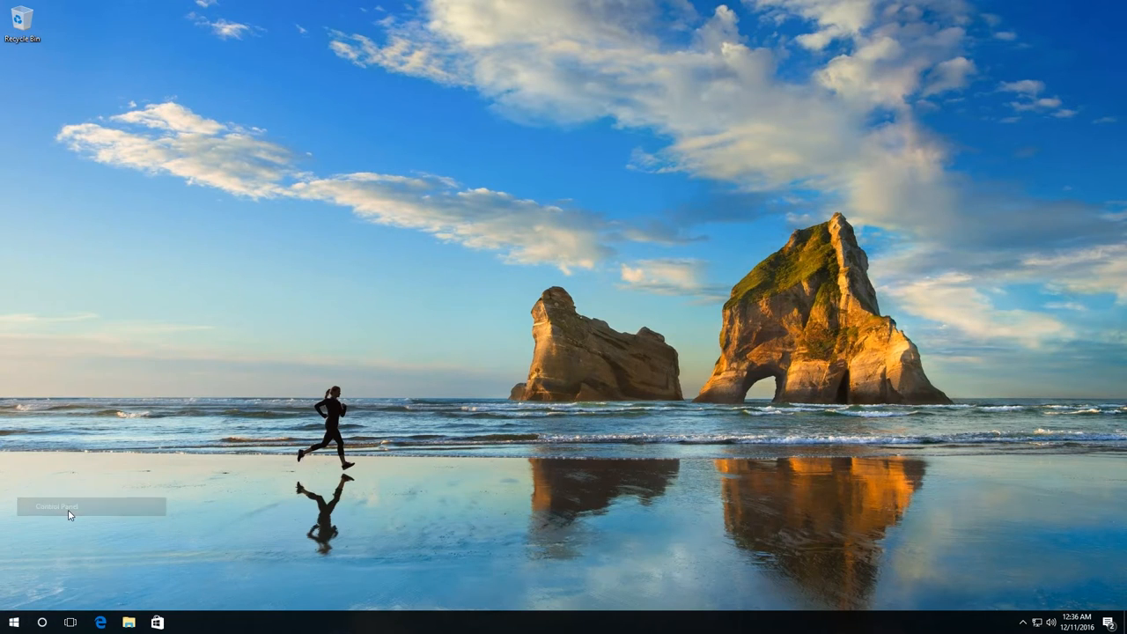
- Switch Control Panel to Large icons view and open File History
left_click(53, 506)
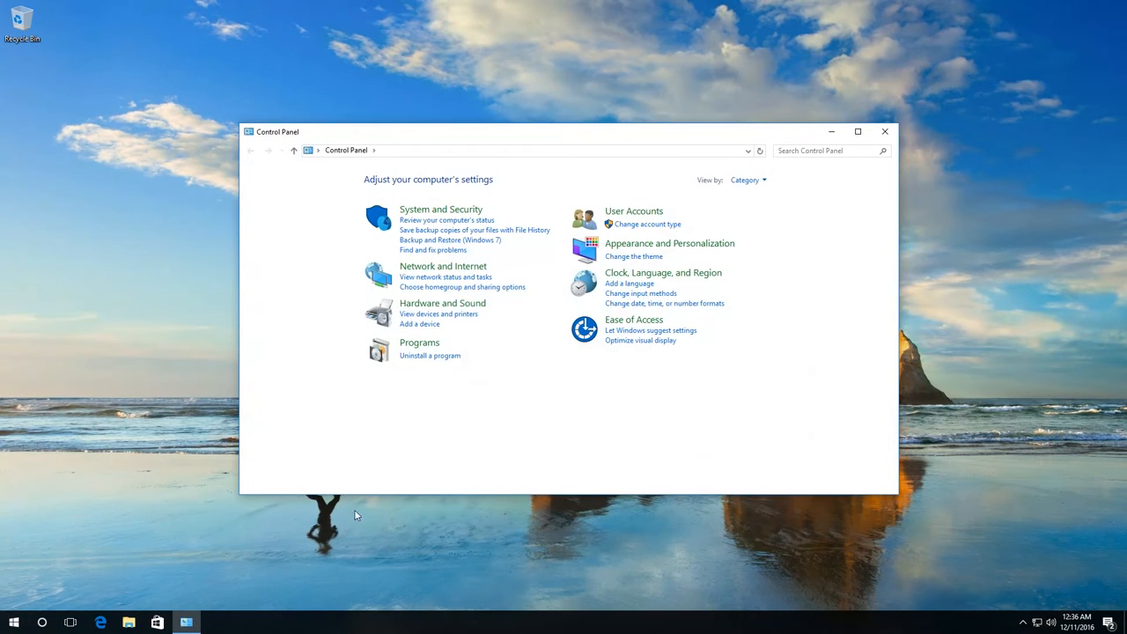
mouse_move(734, 196)
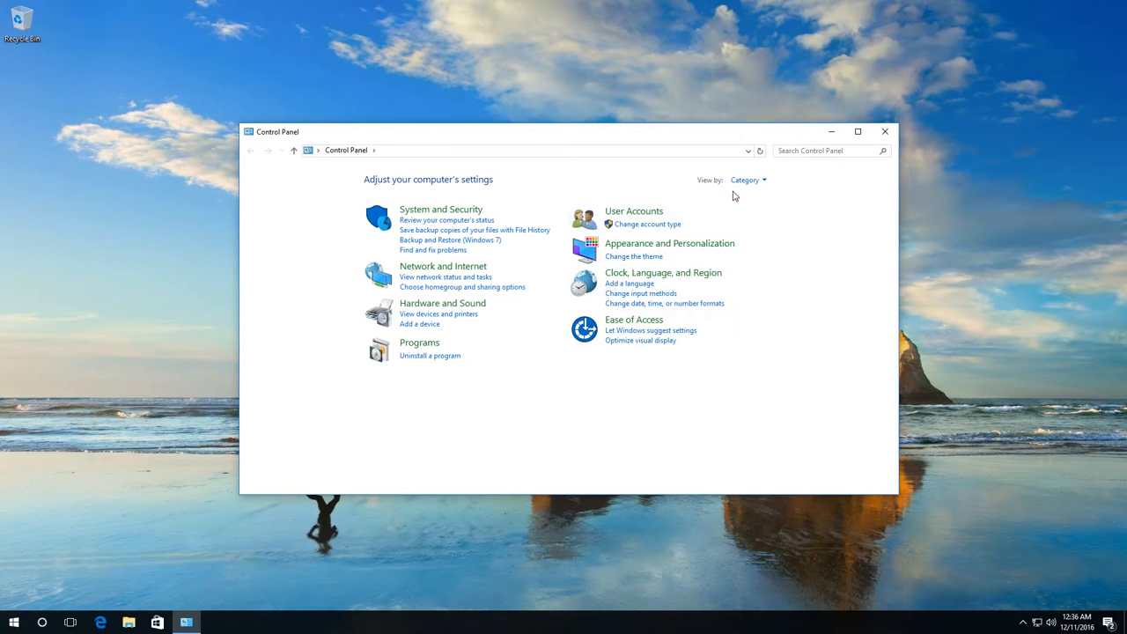
left_click(747, 180)
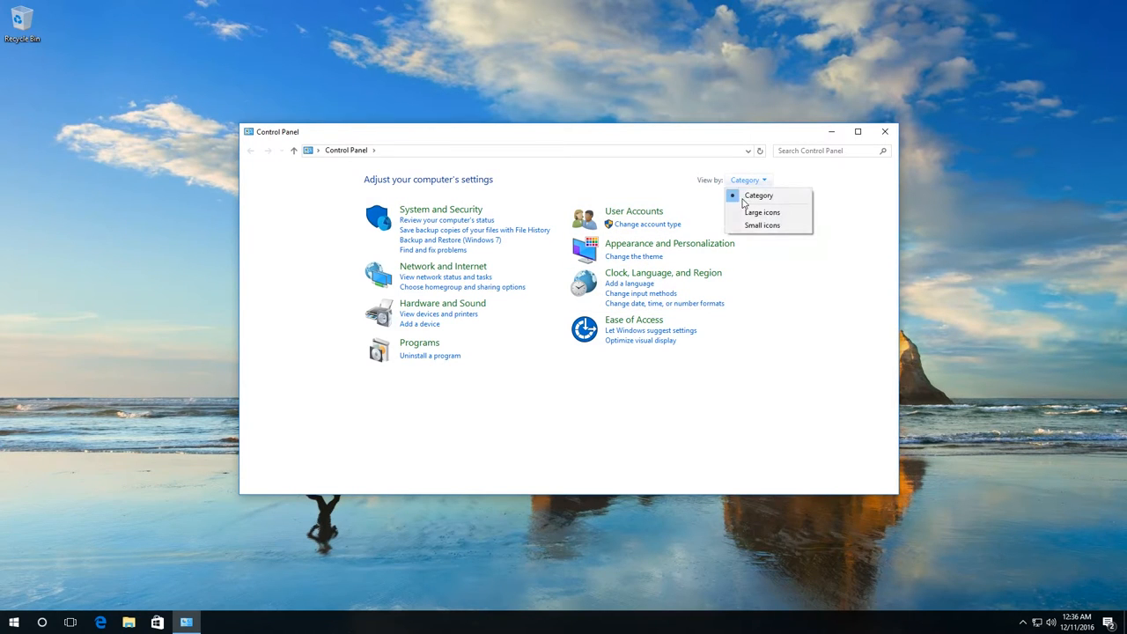
left_click(761, 212)
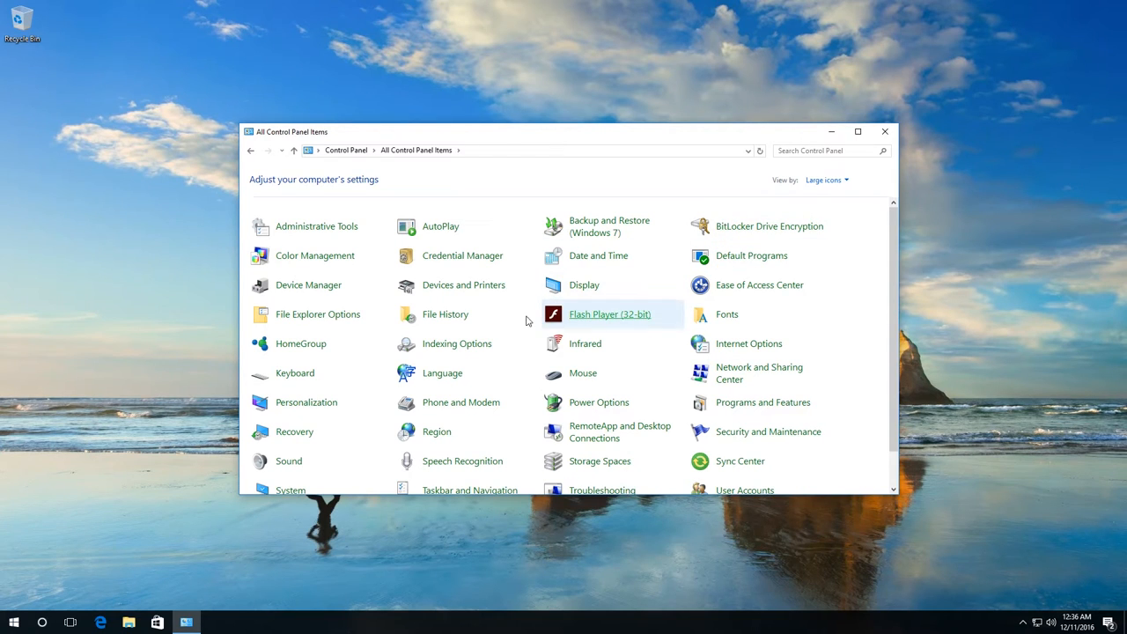
mouse_move(445, 314)
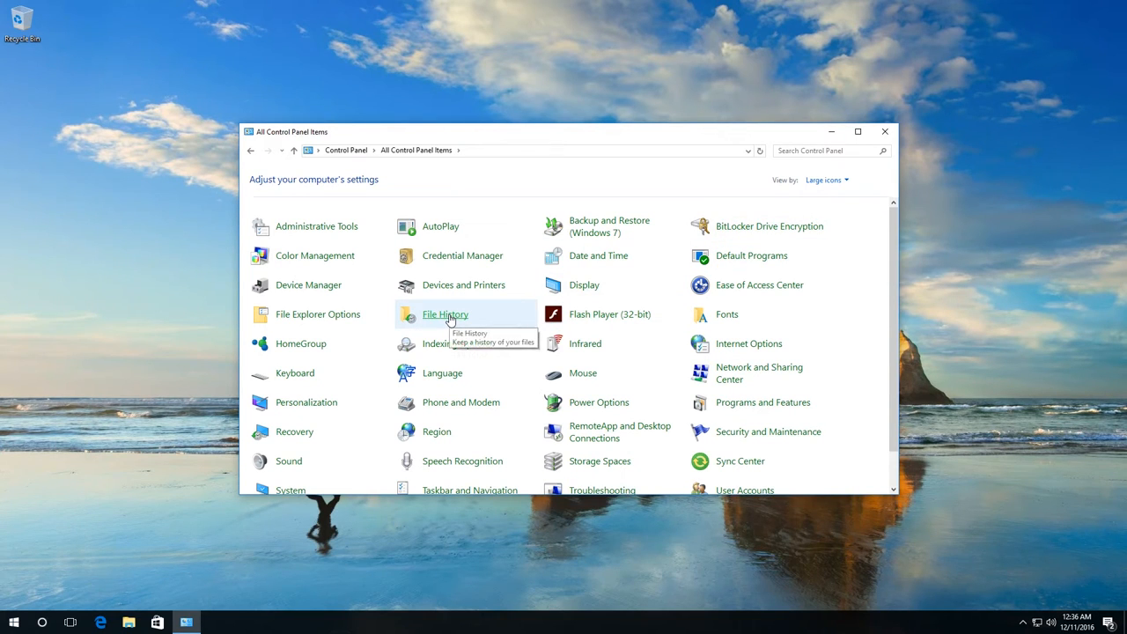
left_click(444, 314)
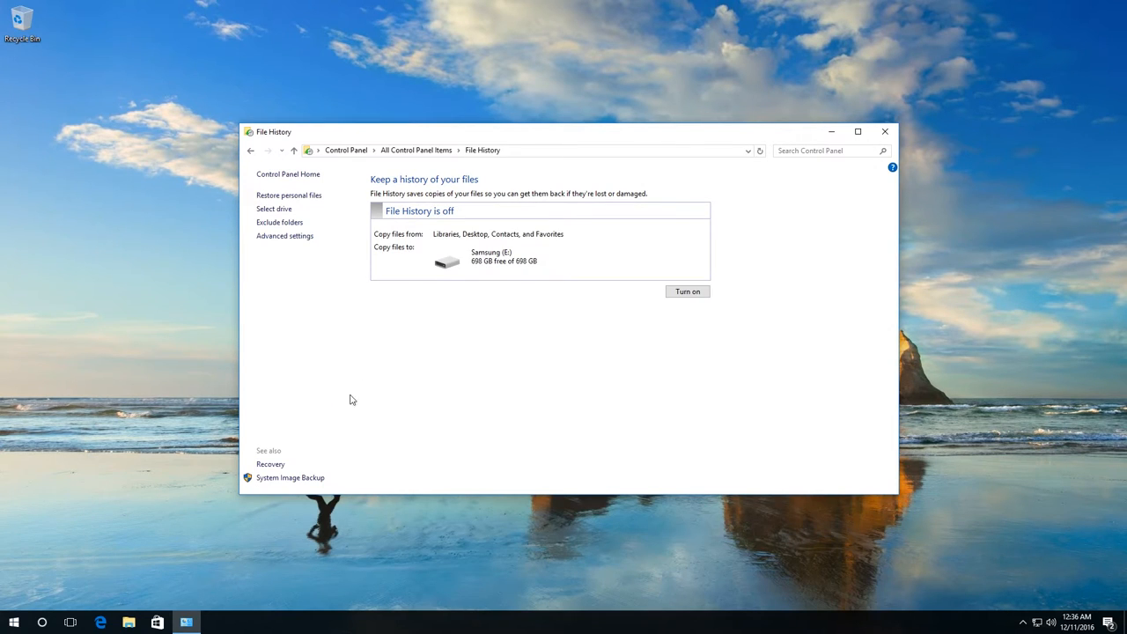
mouse_move(289, 477)
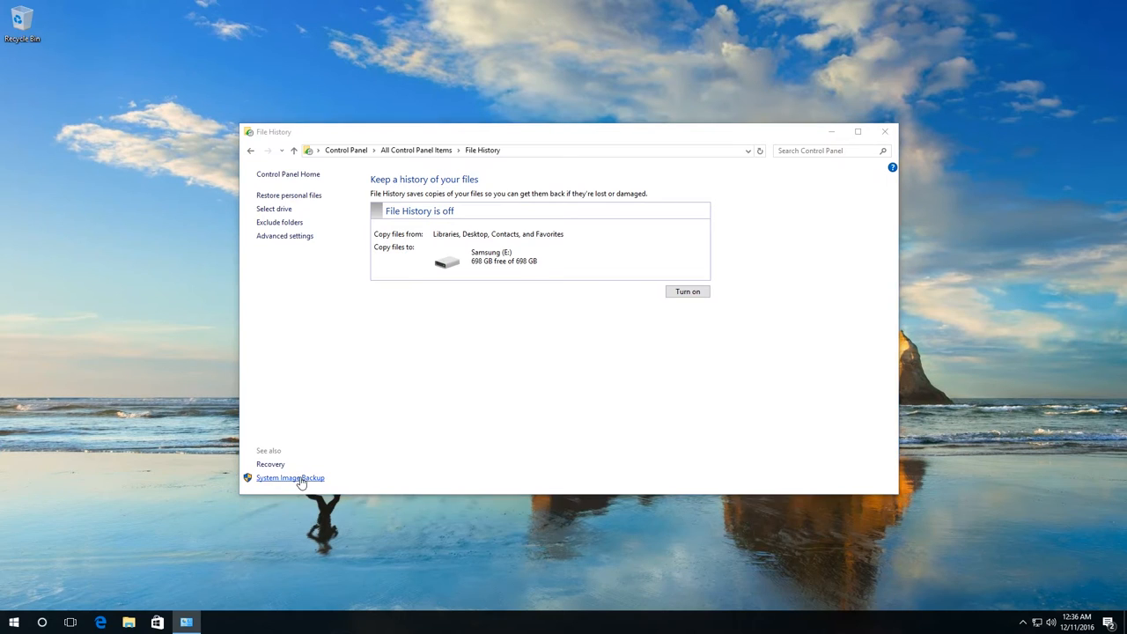
- Open System Image Backup and choose Create a system image
left_click(290, 477)
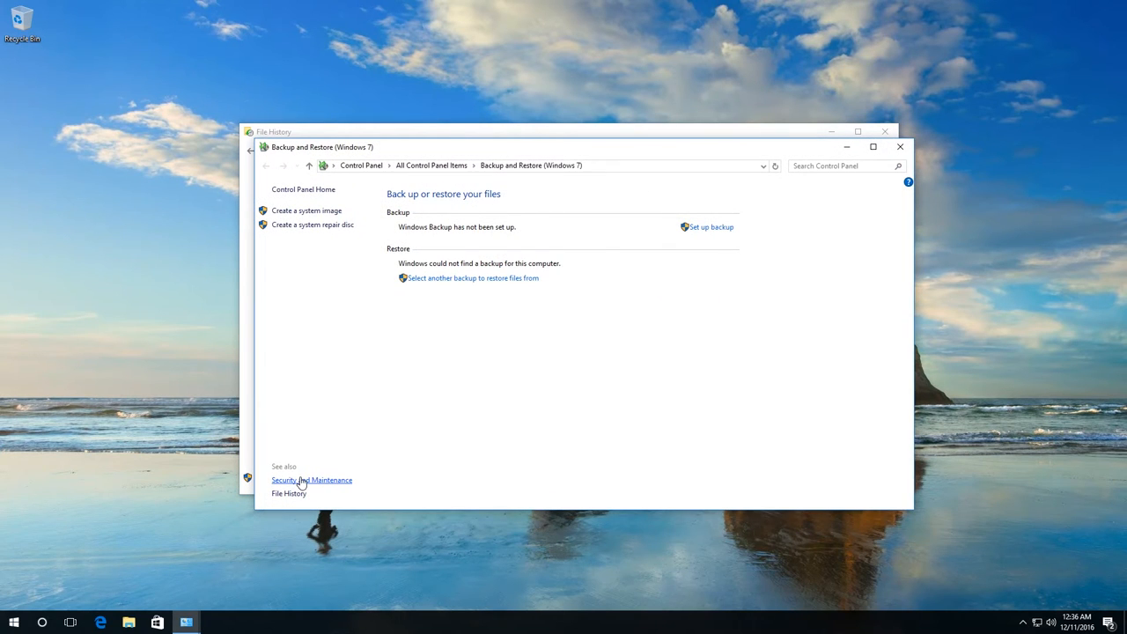
mouse_move(322, 248)
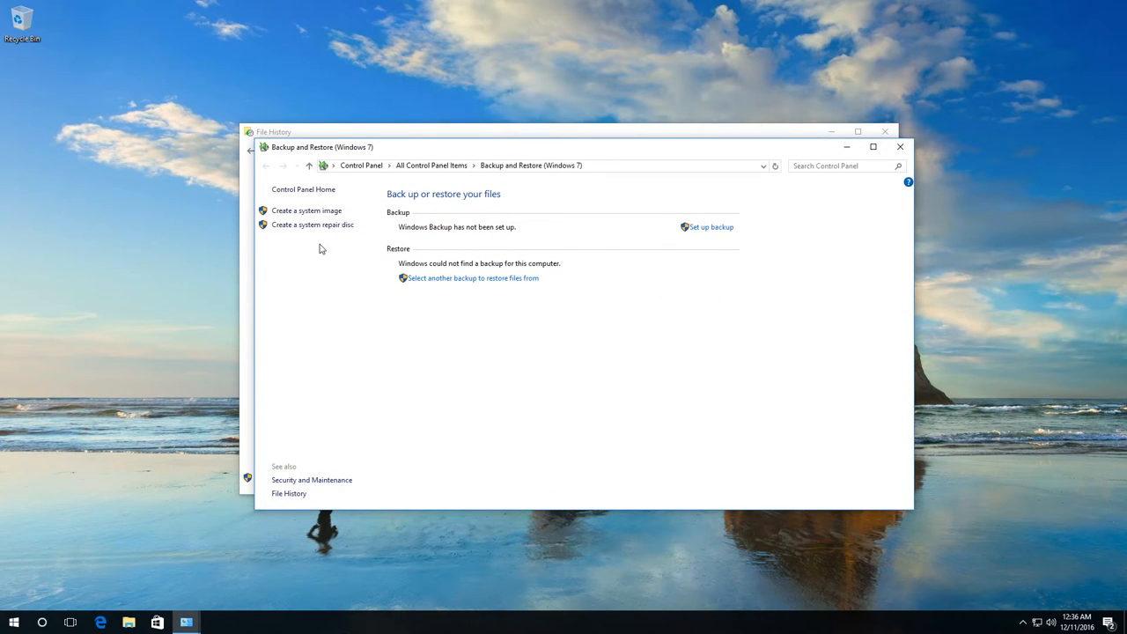
mouse_move(306, 210)
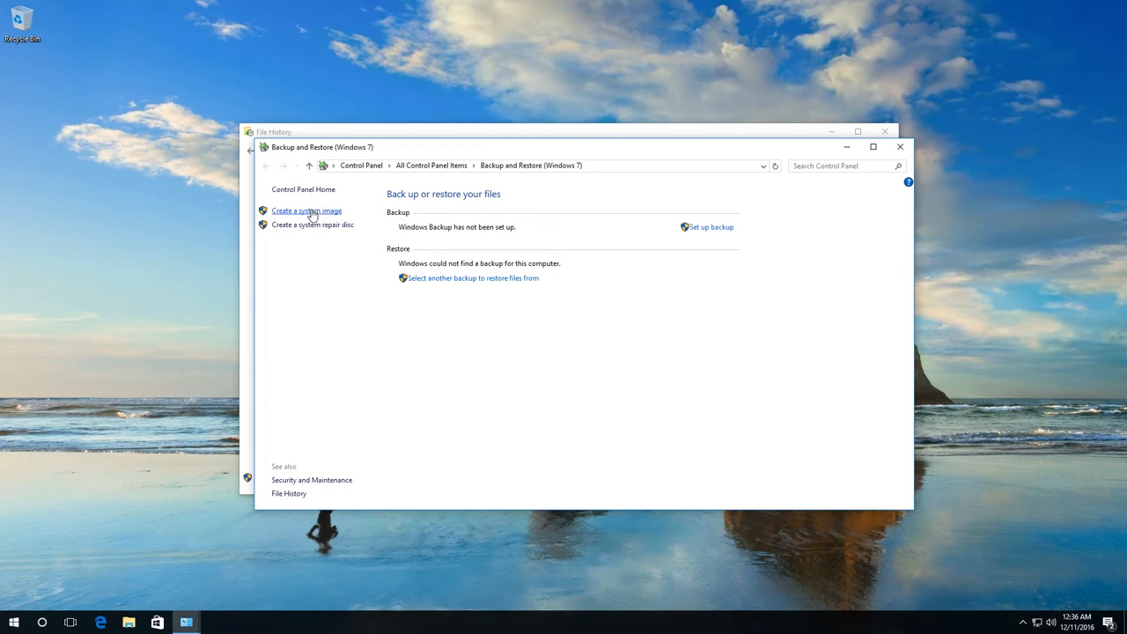
left_click(306, 210)
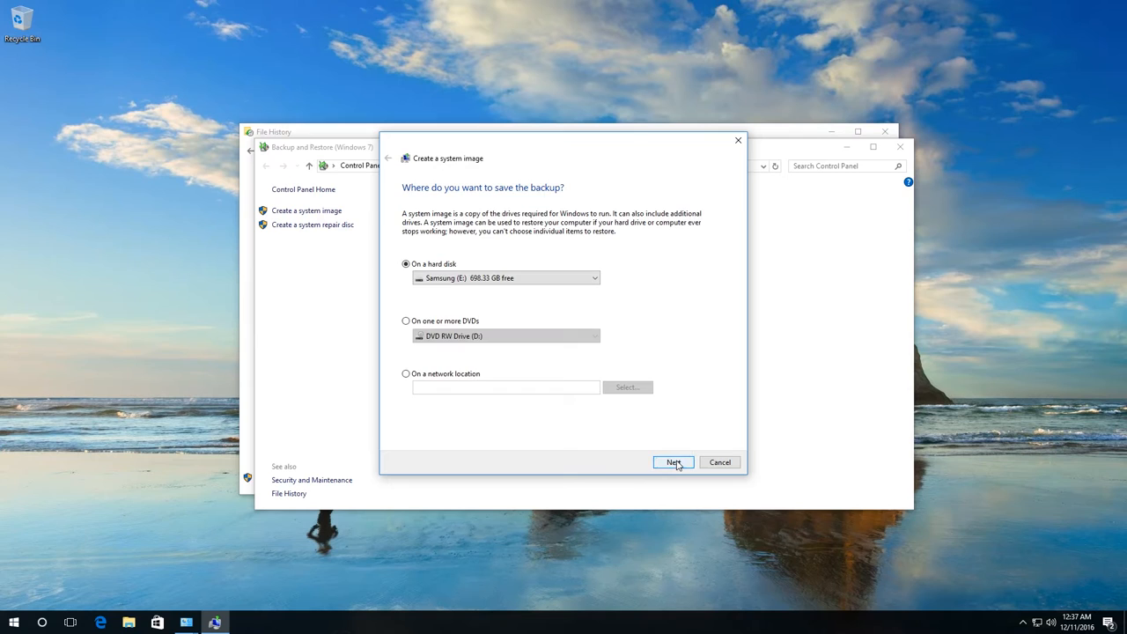
- Back up EFI System Partition and C: to the Samsung (E:) disk
left_click(673, 463)
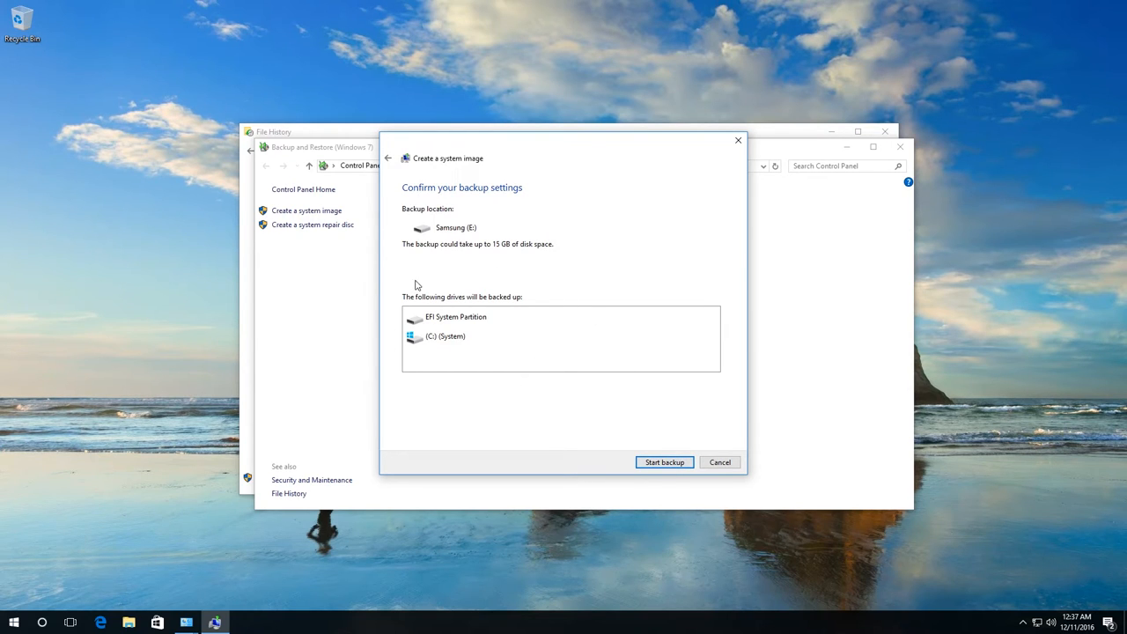
mouse_move(379, 367)
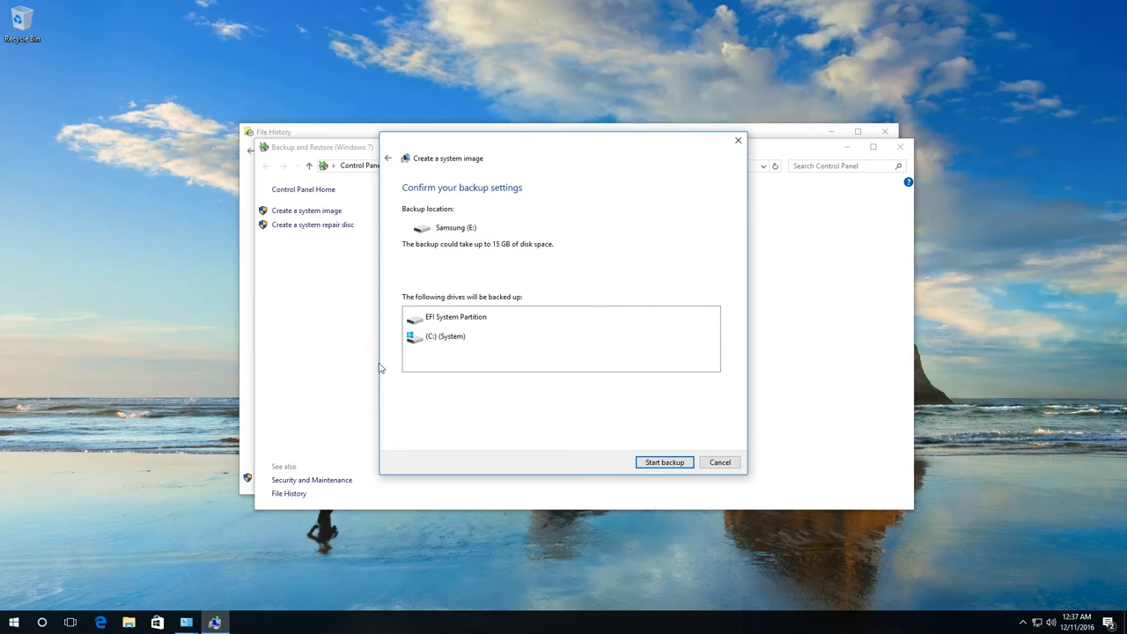
mouse_move(451, 343)
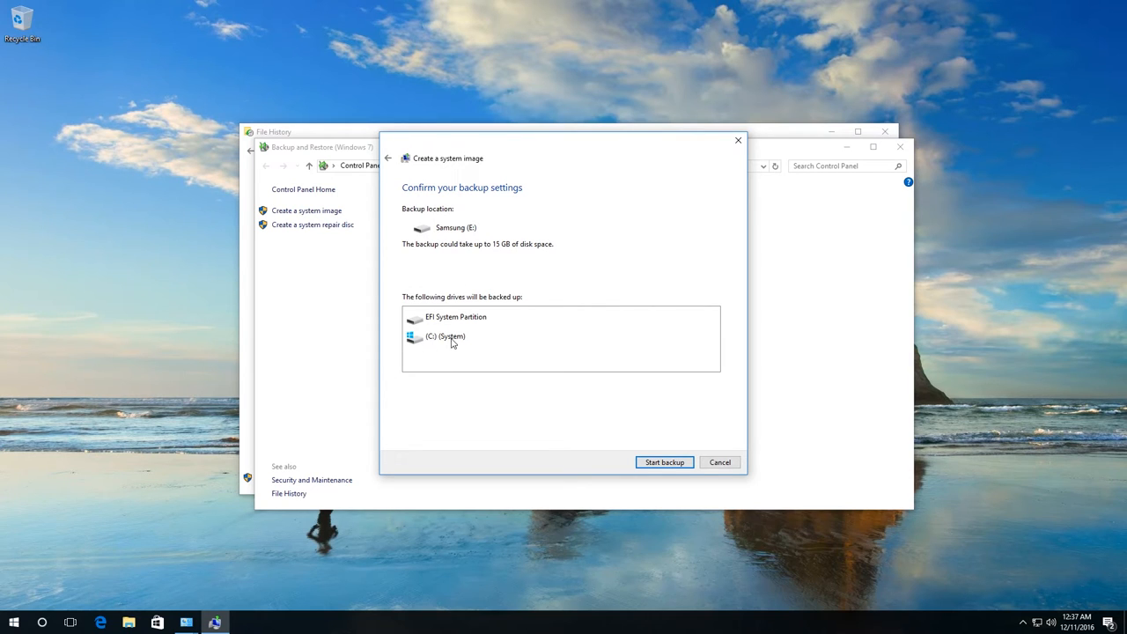
mouse_move(443, 345)
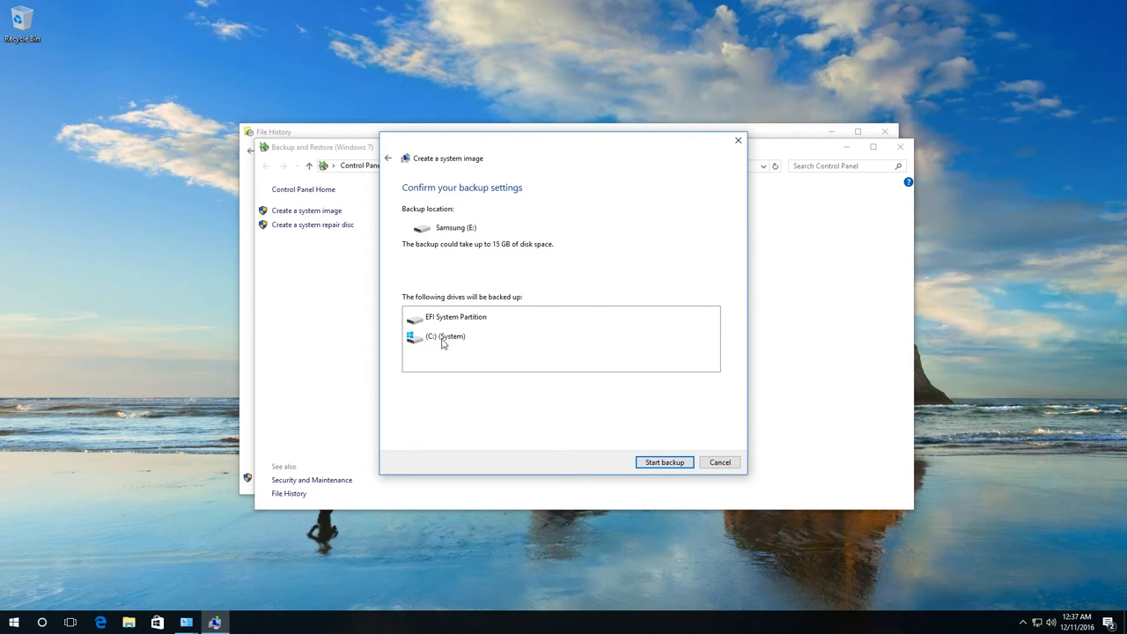
mouse_move(422, 320)
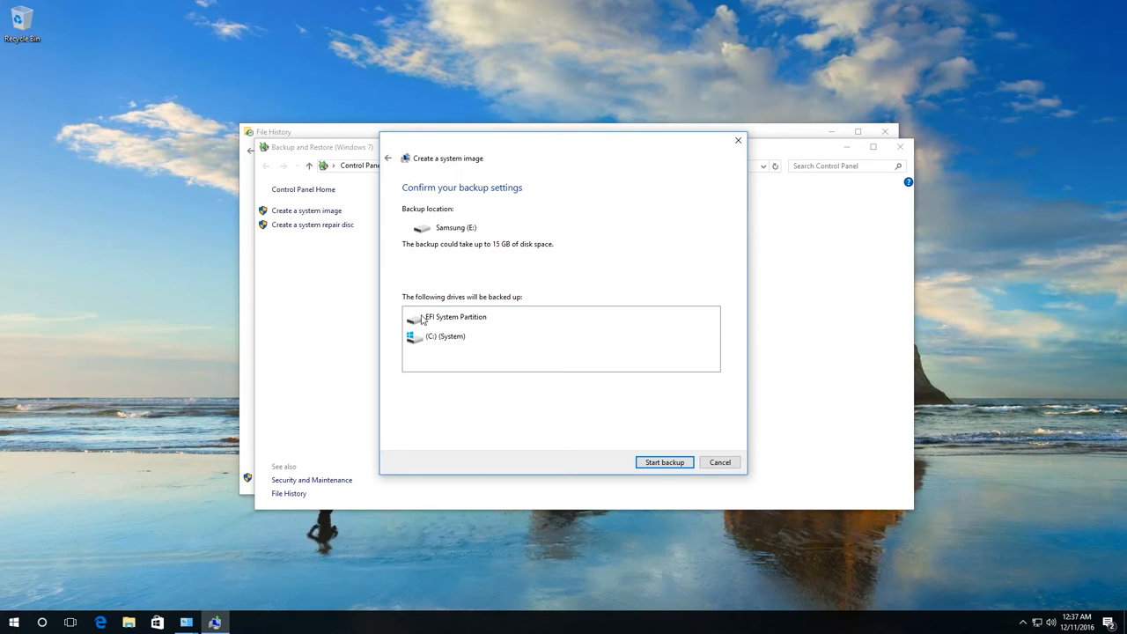
mouse_move(425, 320)
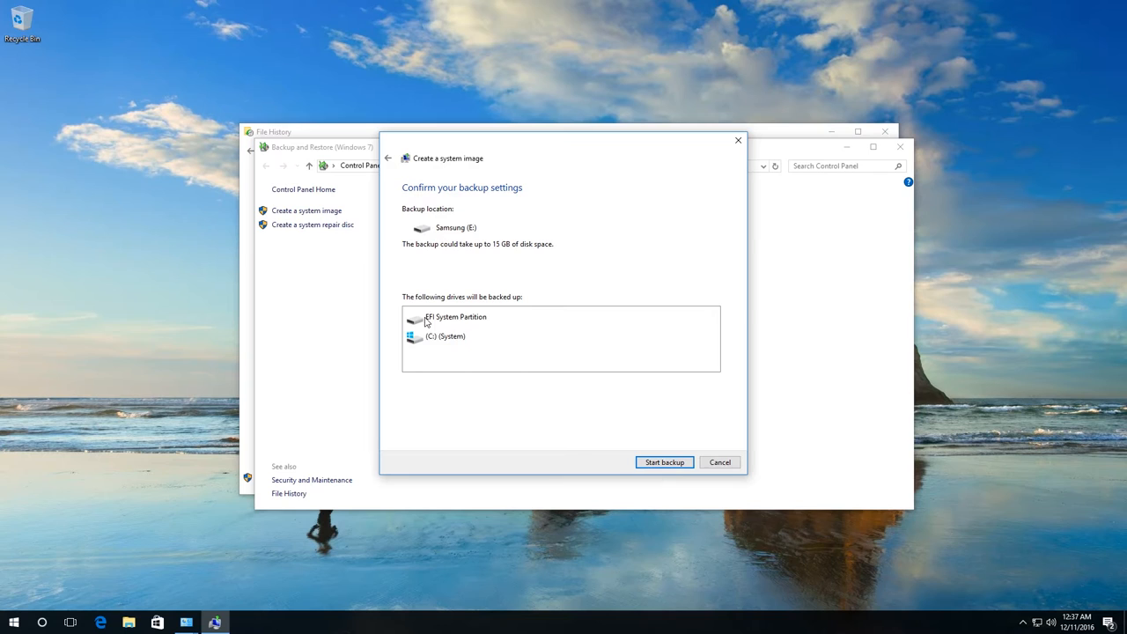
mouse_move(464, 323)
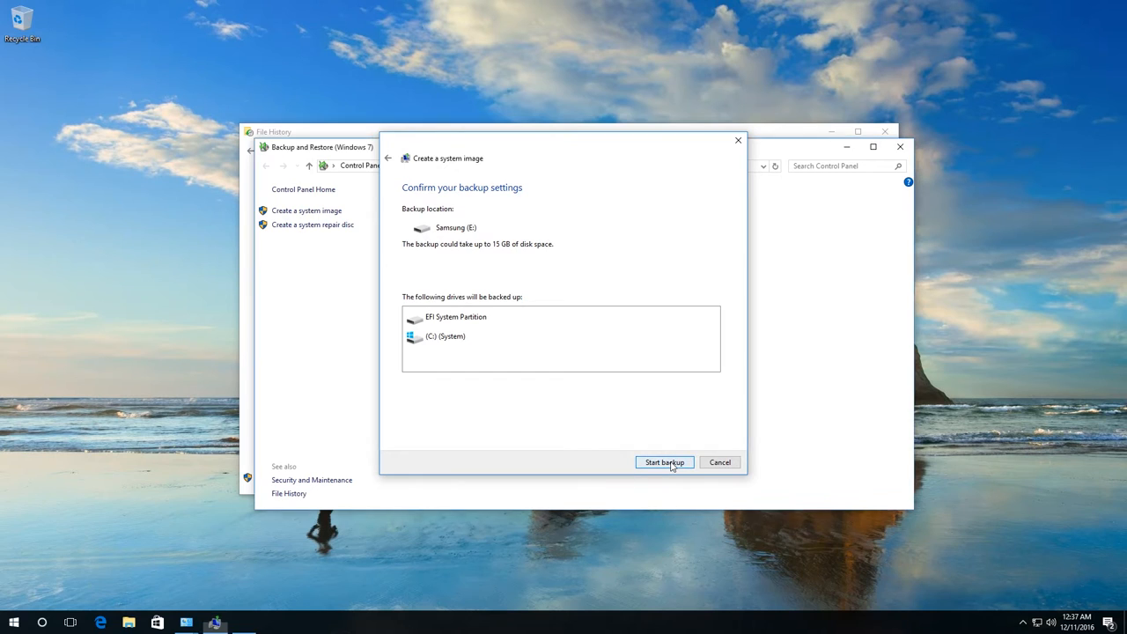
left_click(663, 462)
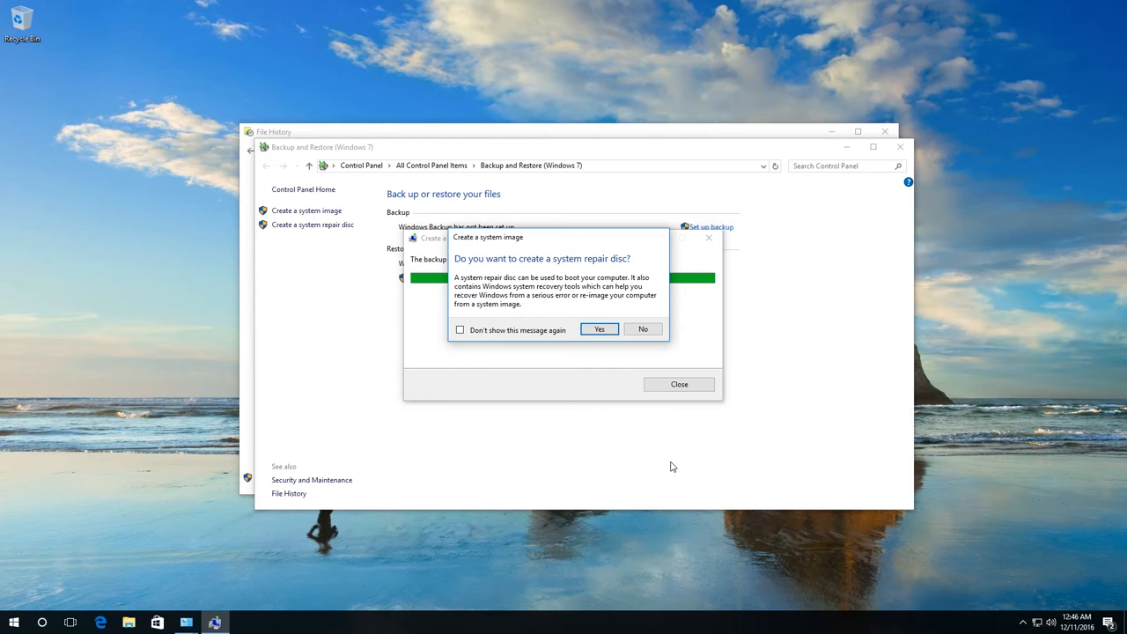
mouse_move(668, 321)
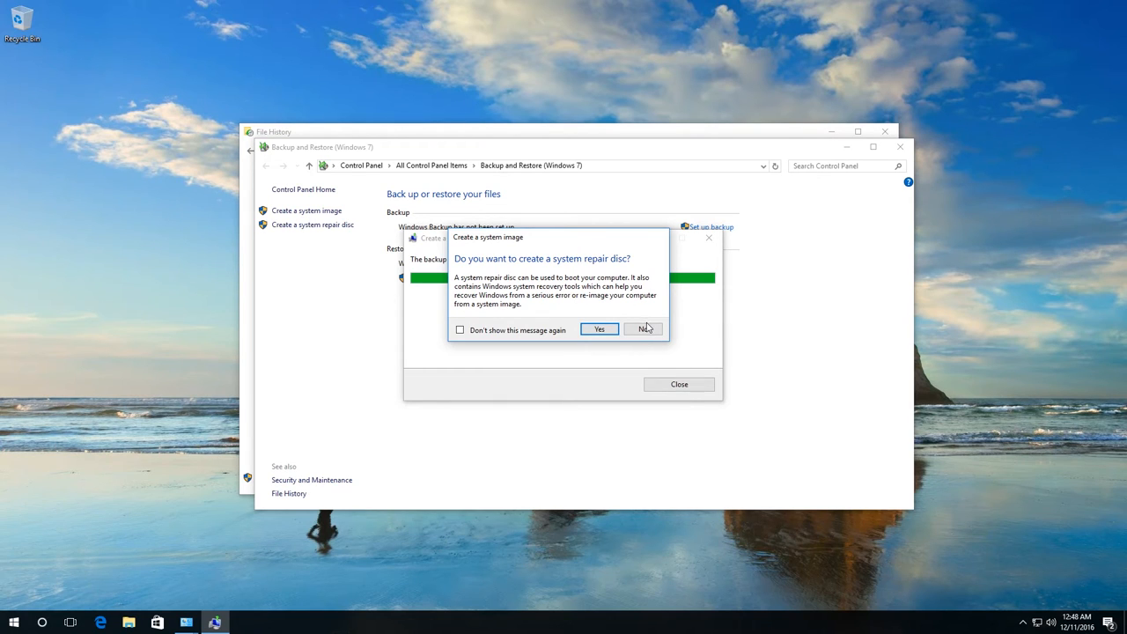
- Decline the system repair disc and dismiss the backup-completed notice
left_click(643, 328)
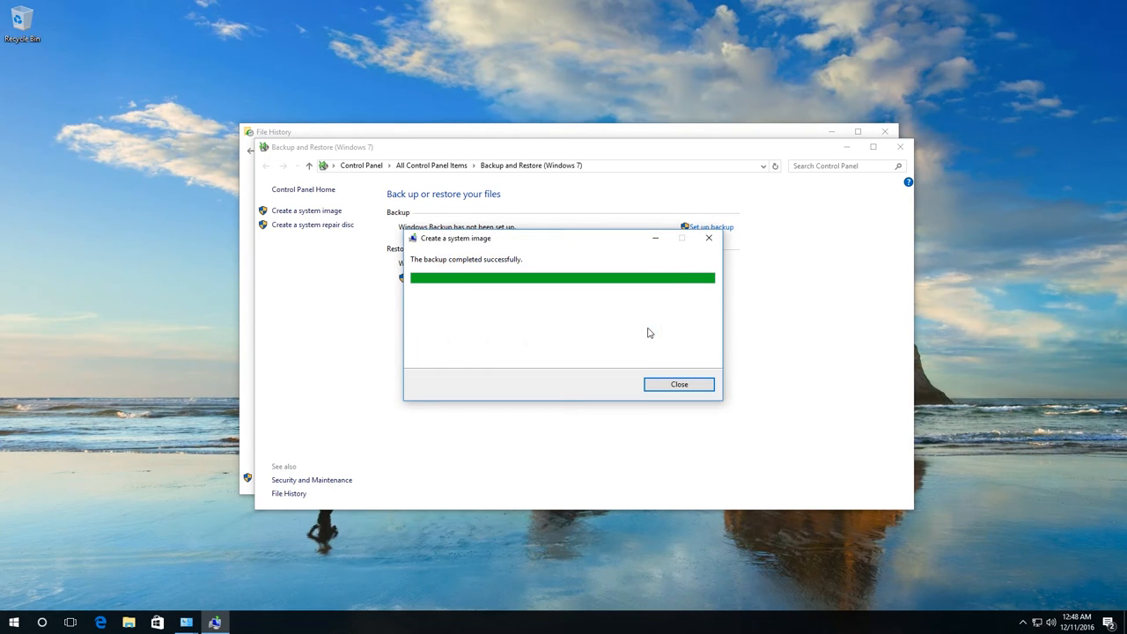
mouse_move(457, 267)
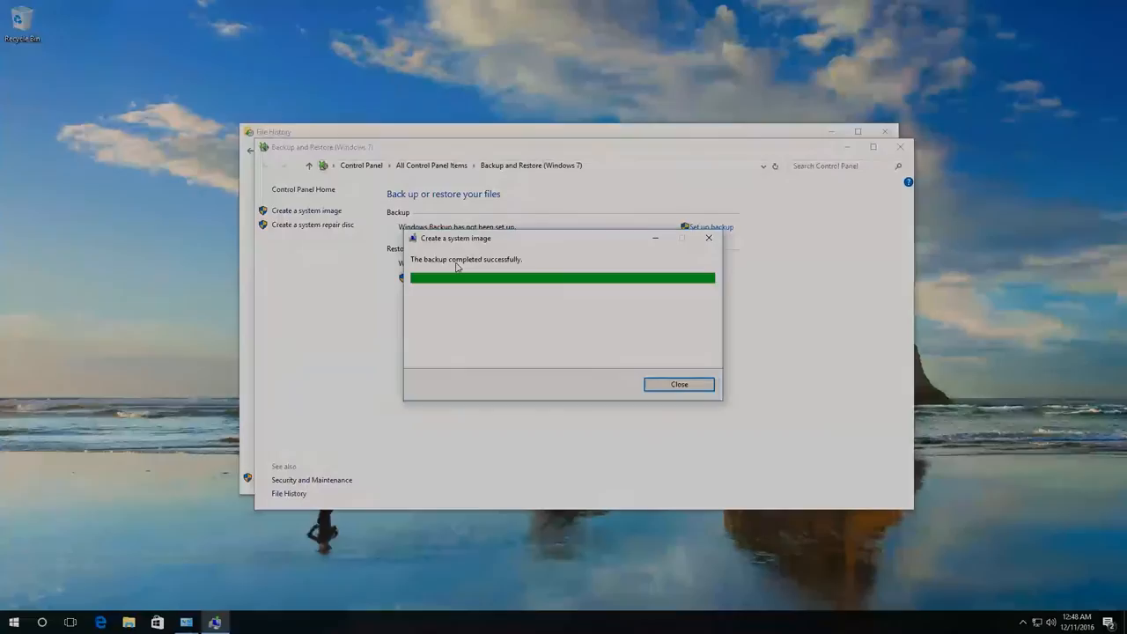
left_click(677, 384)
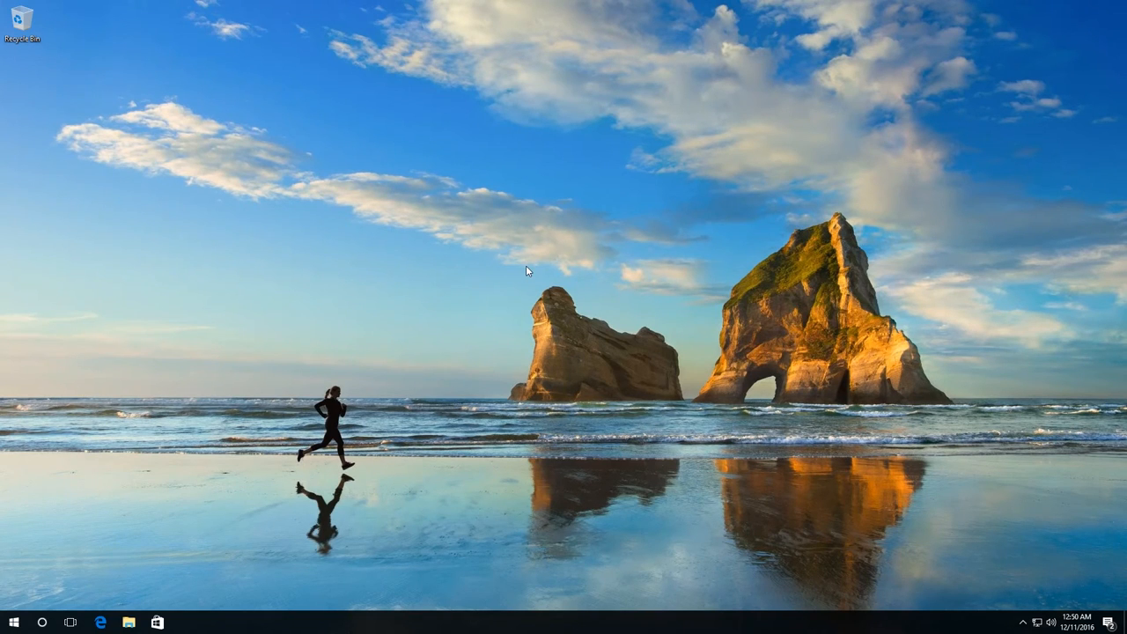
mouse_move(344, 415)
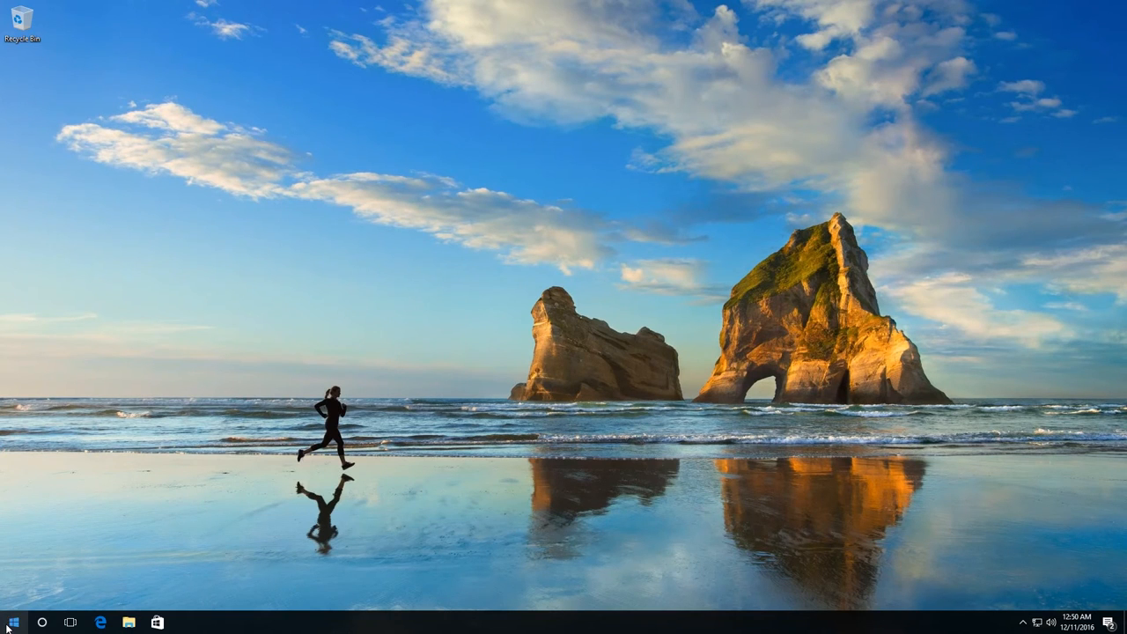
- Open the Start menu
left_click(13, 622)
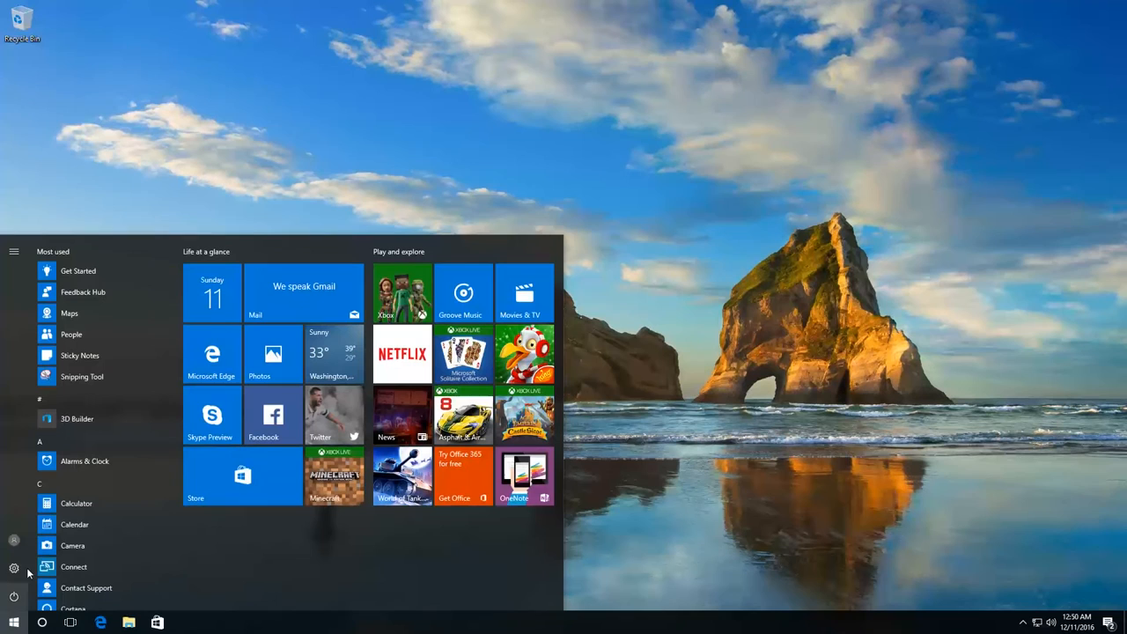
mouse_move(13, 568)
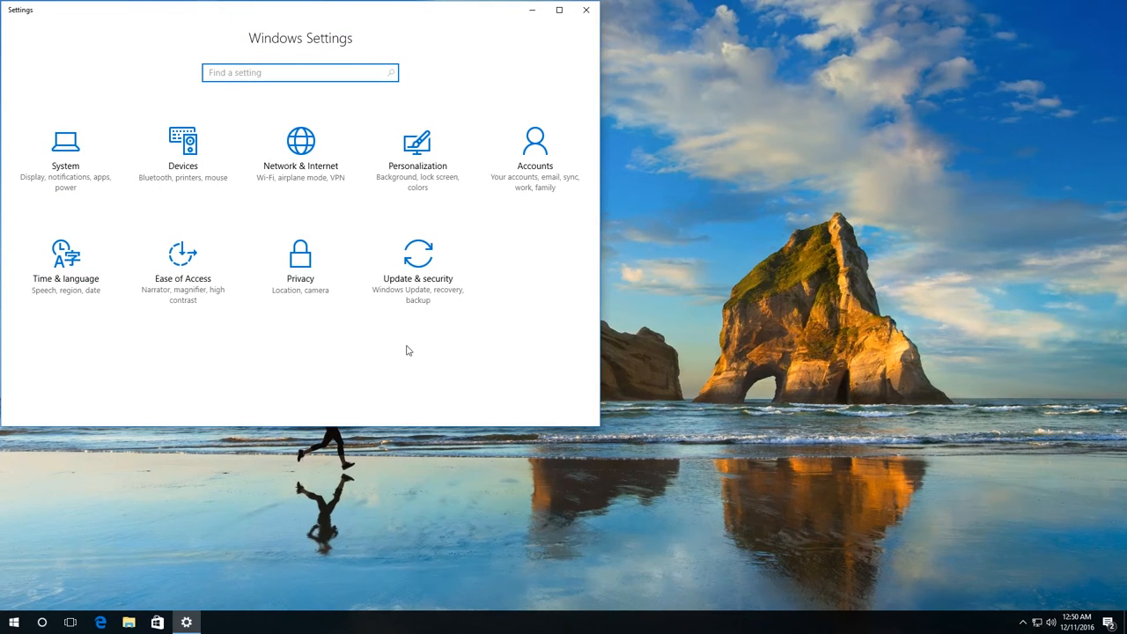
- Restart now into Advanced startup from Update & security's Recovery page
left_click(417, 264)
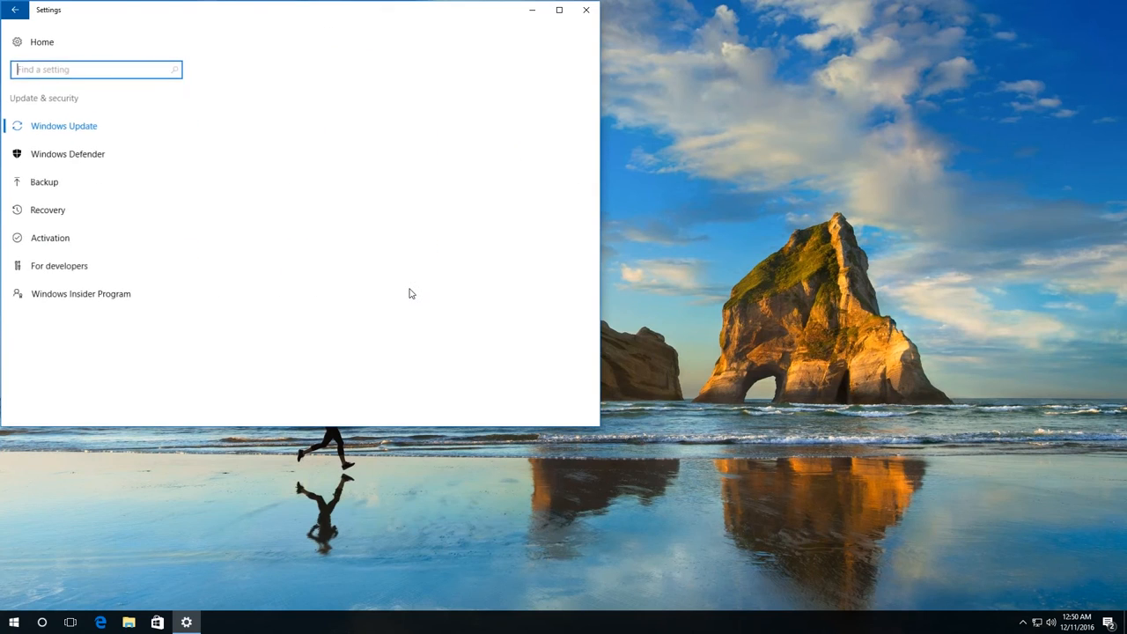
left_click(63, 125)
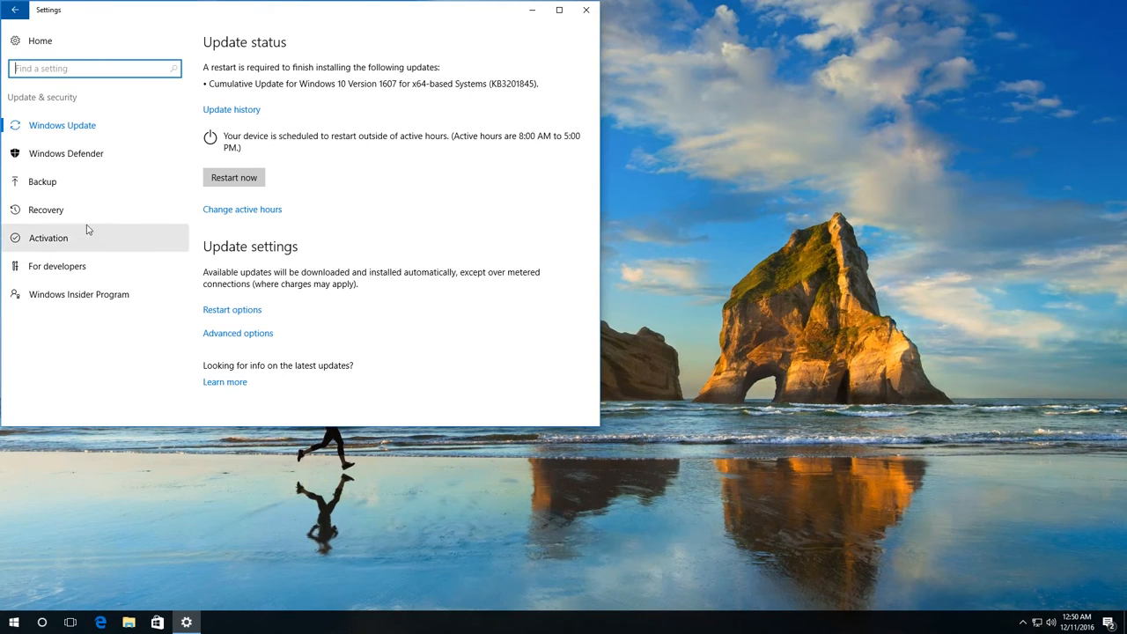
left_click(46, 209)
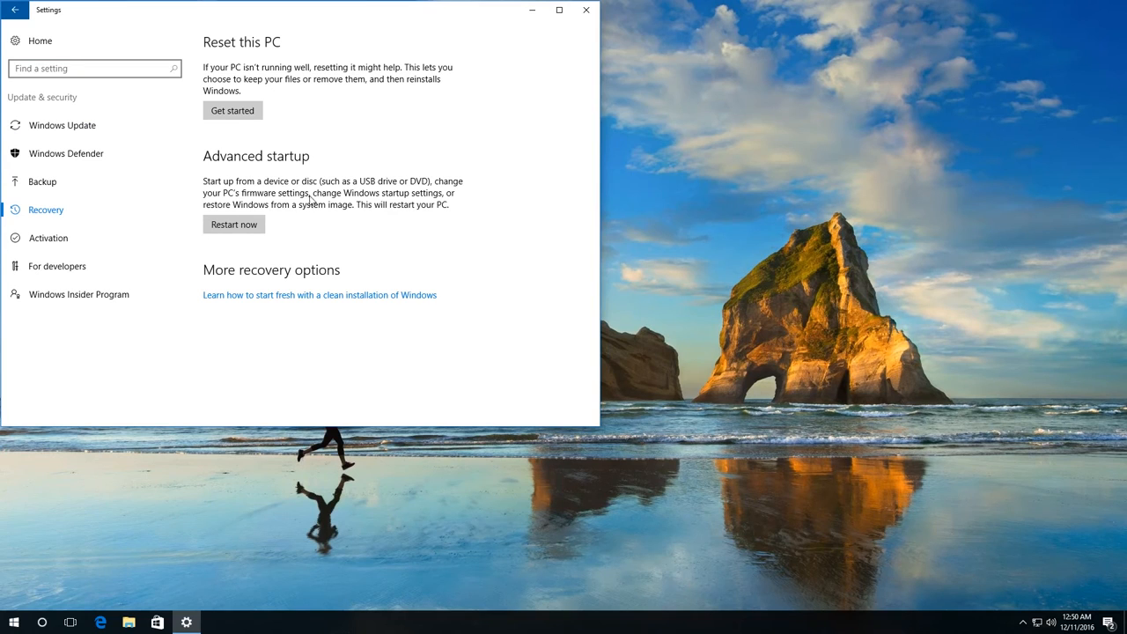
mouse_move(310, 240)
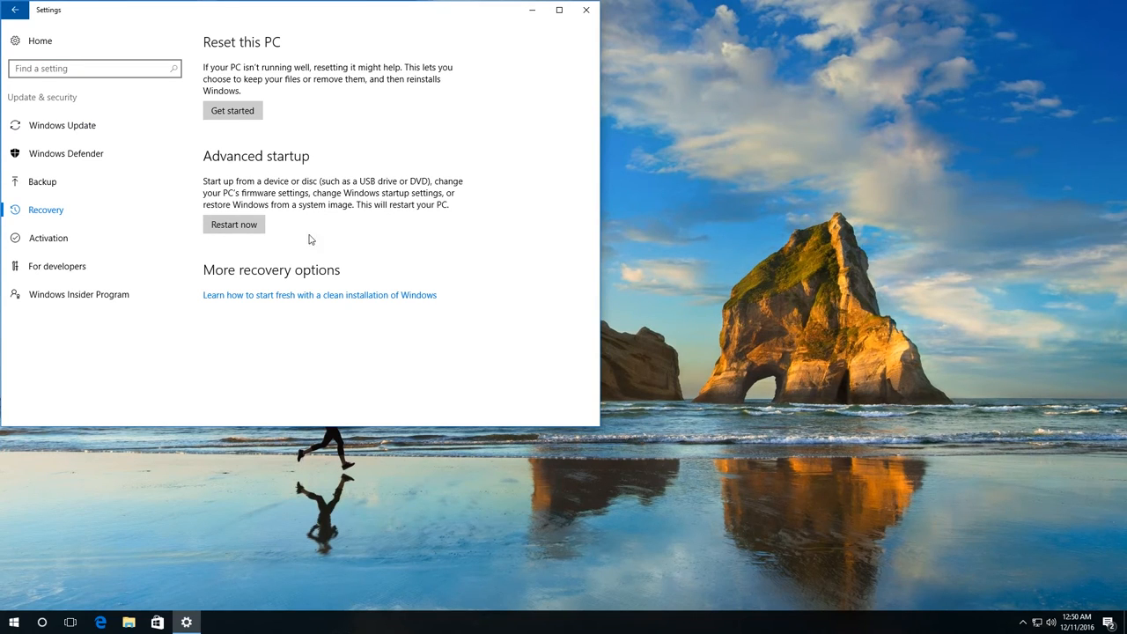
mouse_move(234, 225)
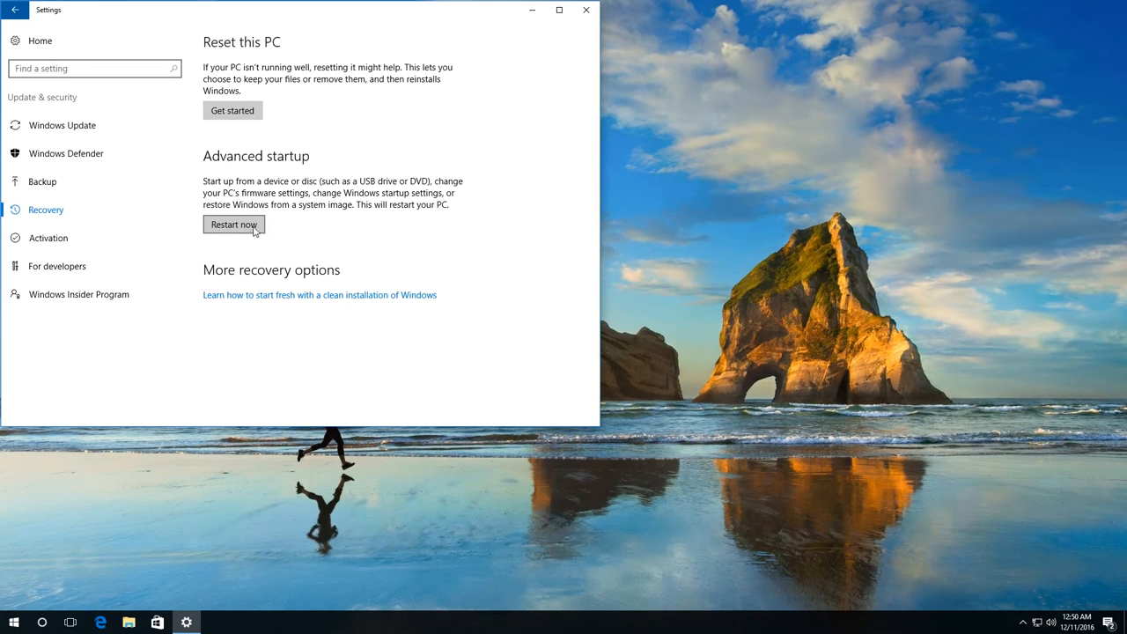
mouse_move(519, 119)
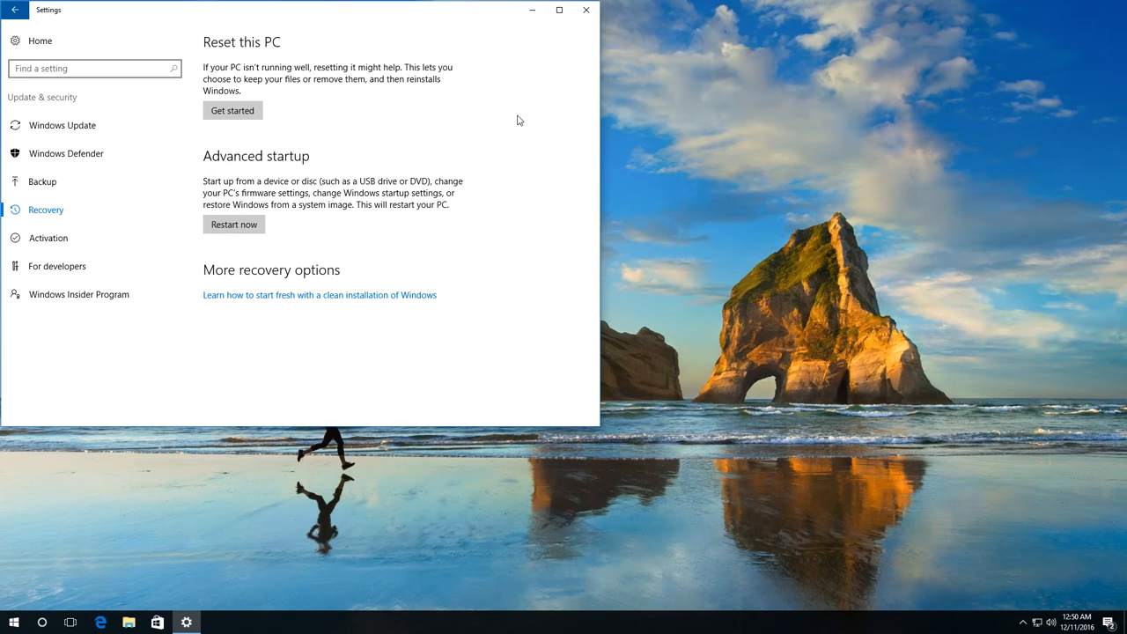
left_click(586, 10)
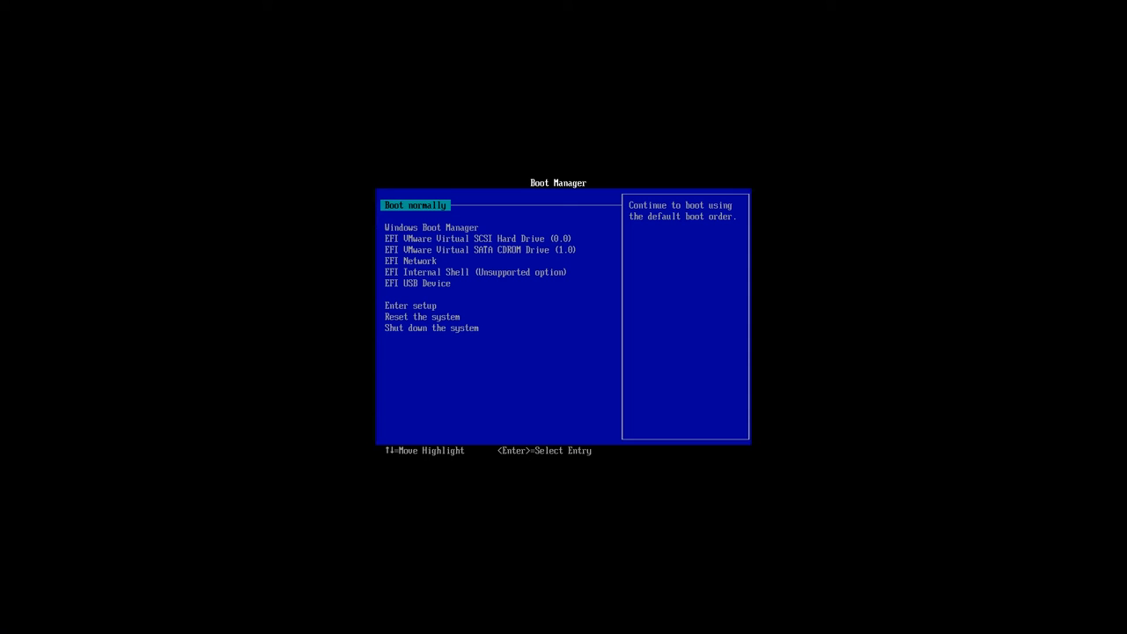
- Boot from the EFI VMware Virtual SATA CDROM Drive
key("down")
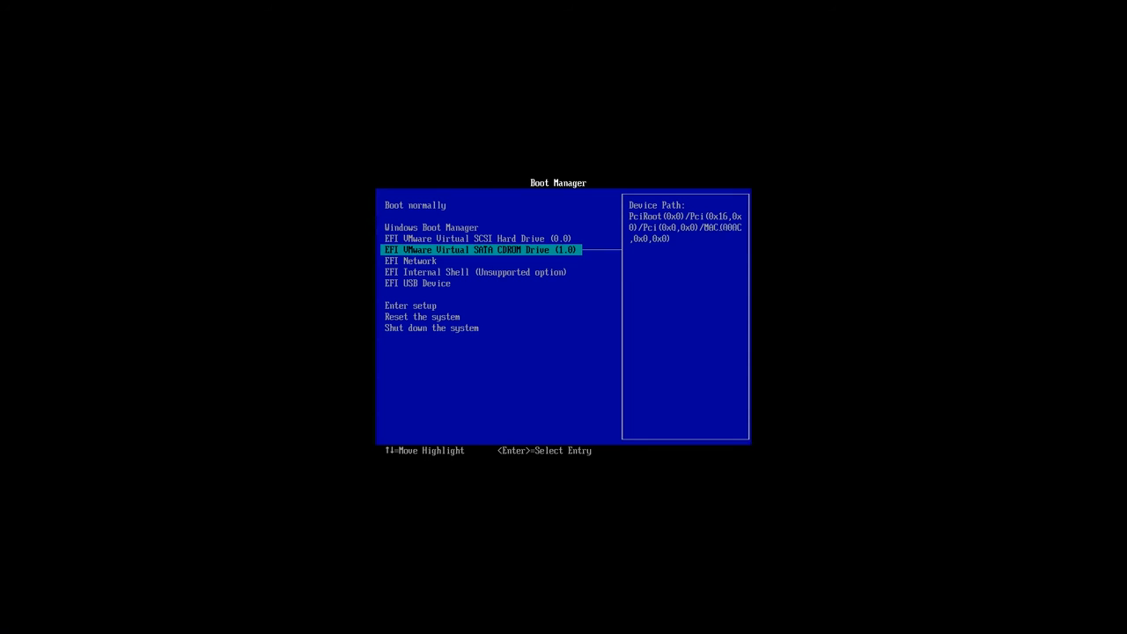
key("Down")
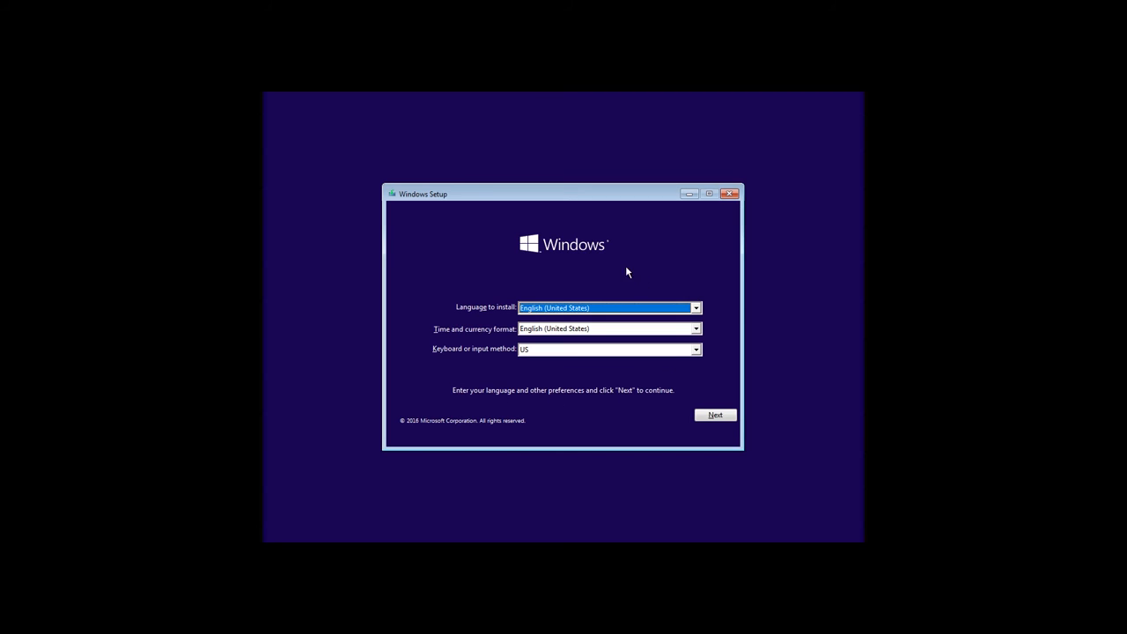
mouse_move(591, 256)
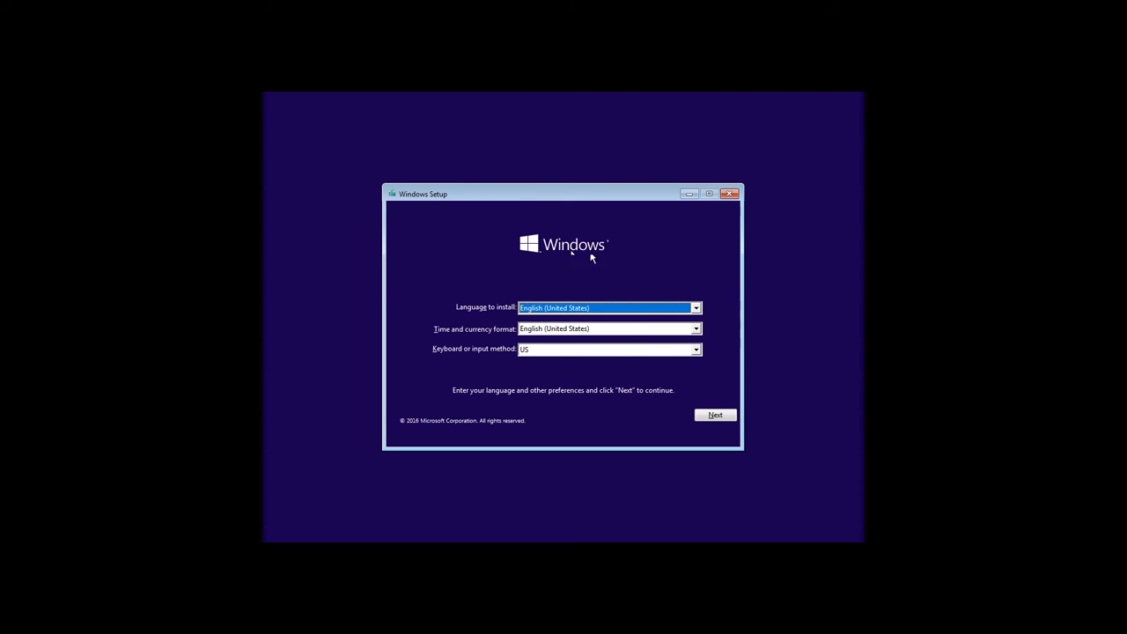
mouse_move(731, 428)
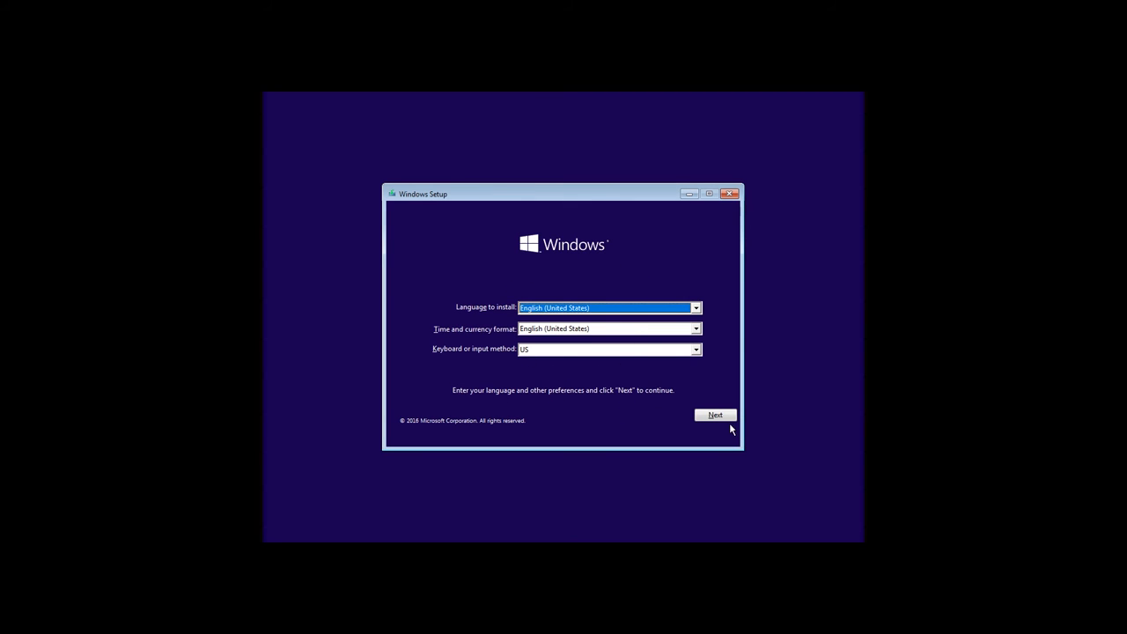
- Accept English (United States) defaults and choose Repair your computer
left_click(715, 415)
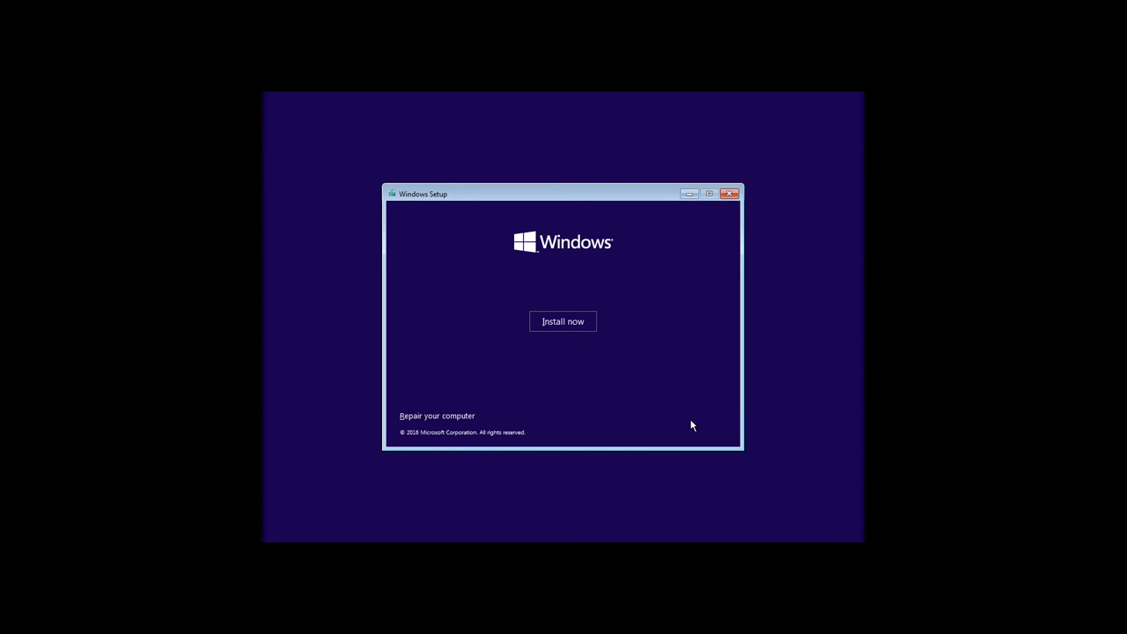
left_click(436, 415)
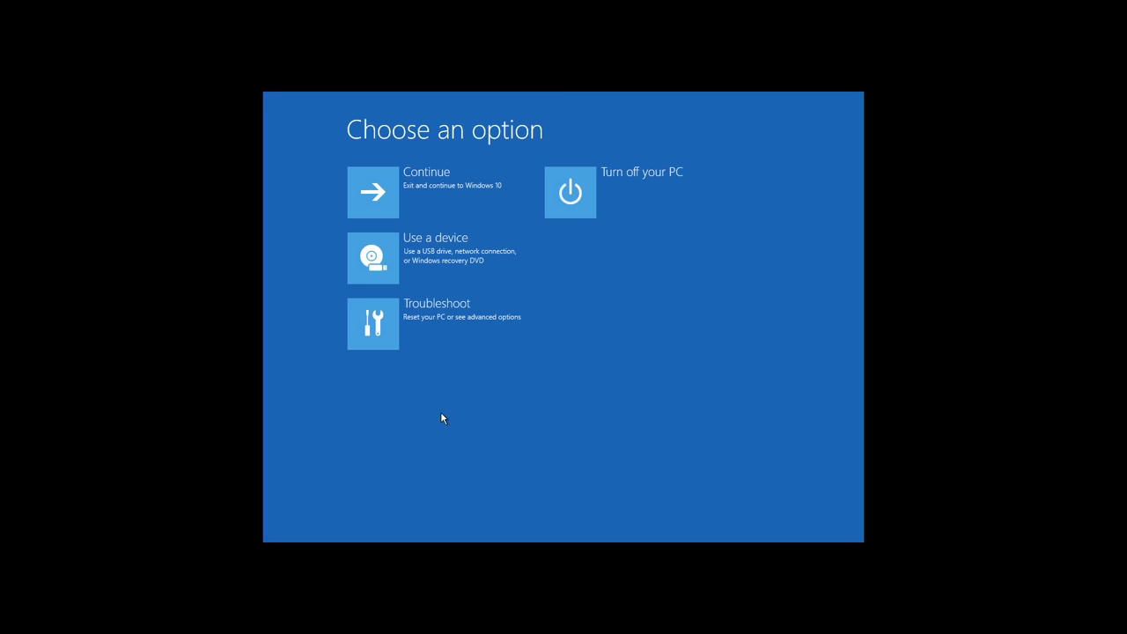
mouse_move(388, 333)
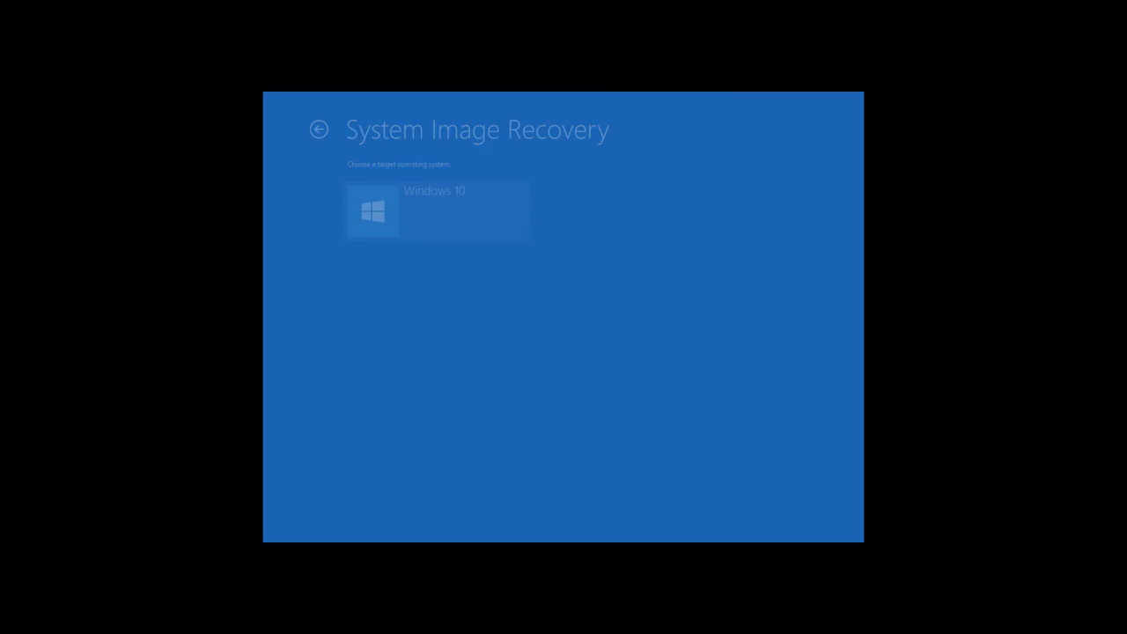
- Select Windows 10 as the target operating system for System Image Recovery
left_click(436, 211)
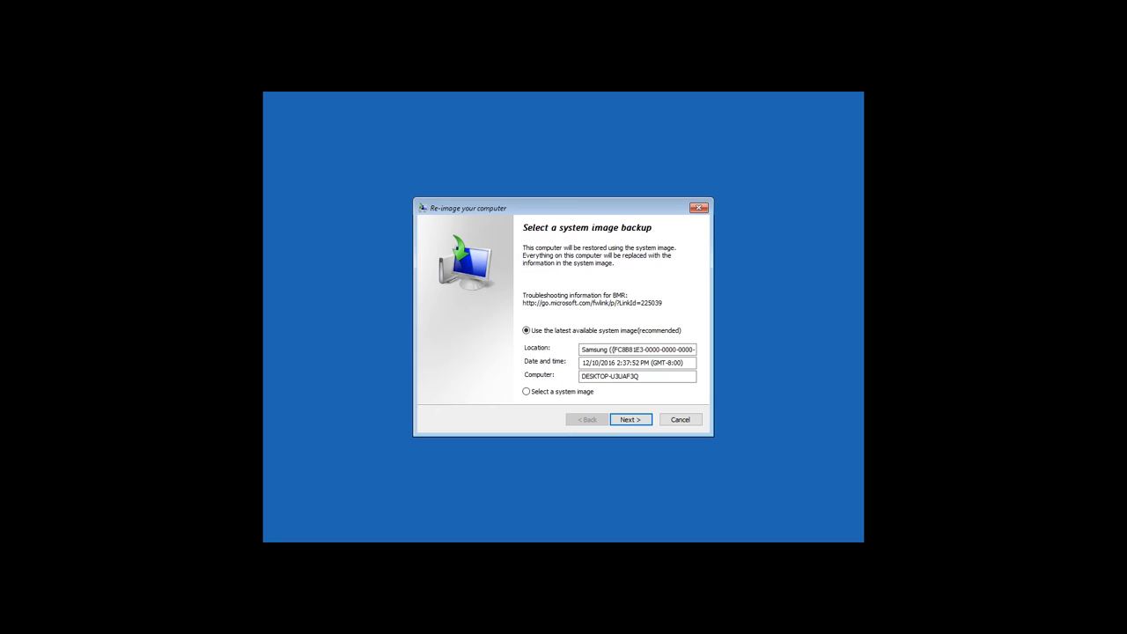
mouse_move(436, 324)
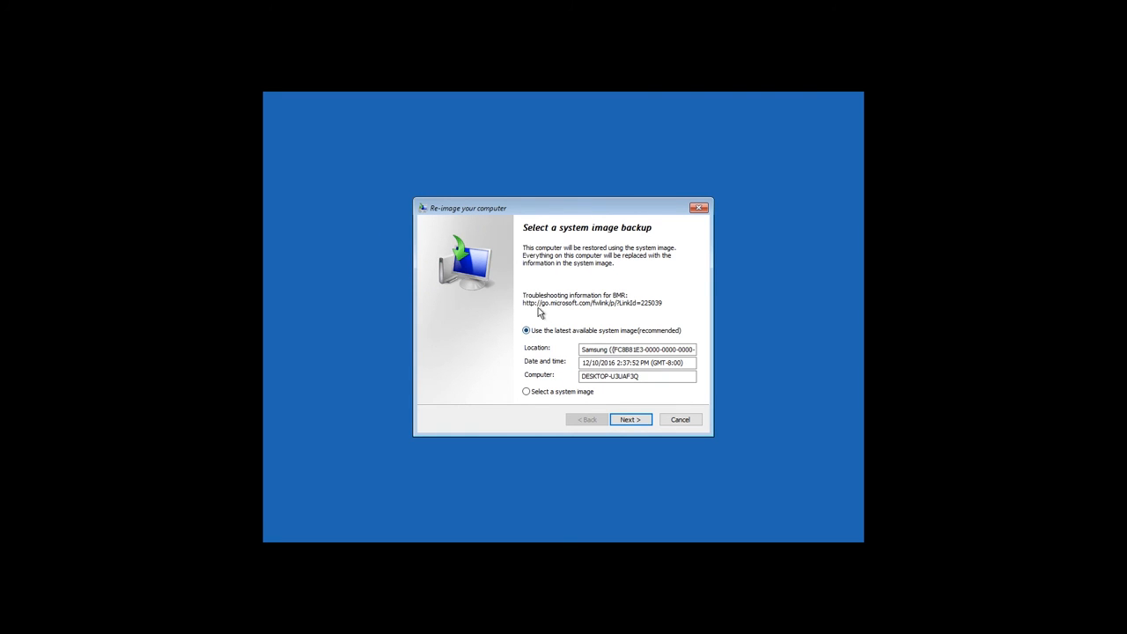
mouse_move(533, 313)
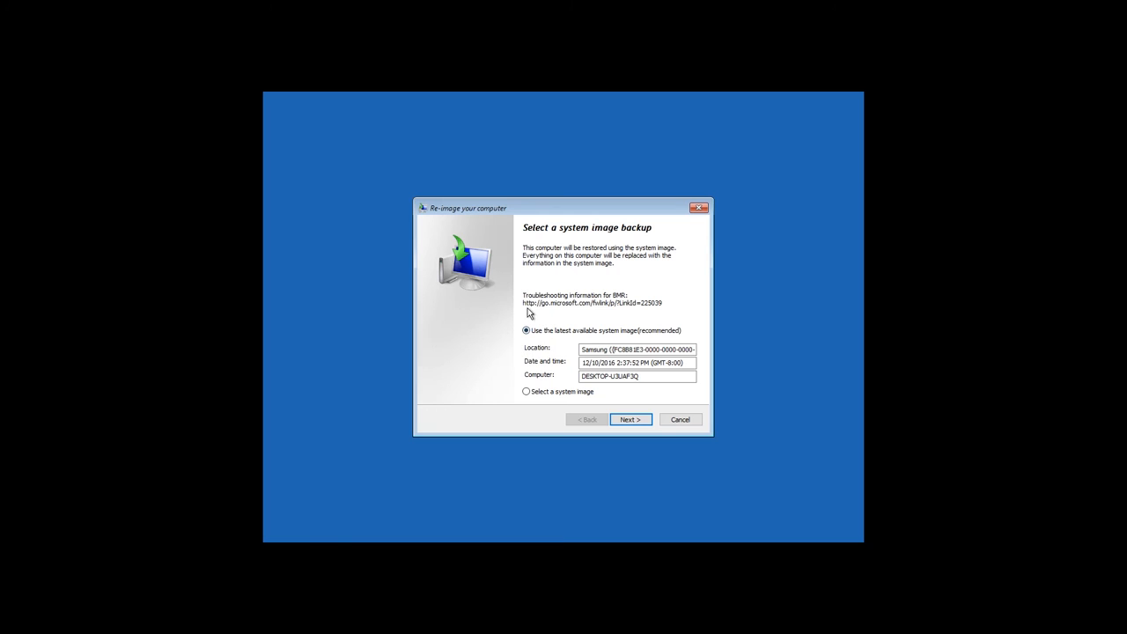
mouse_move(520, 336)
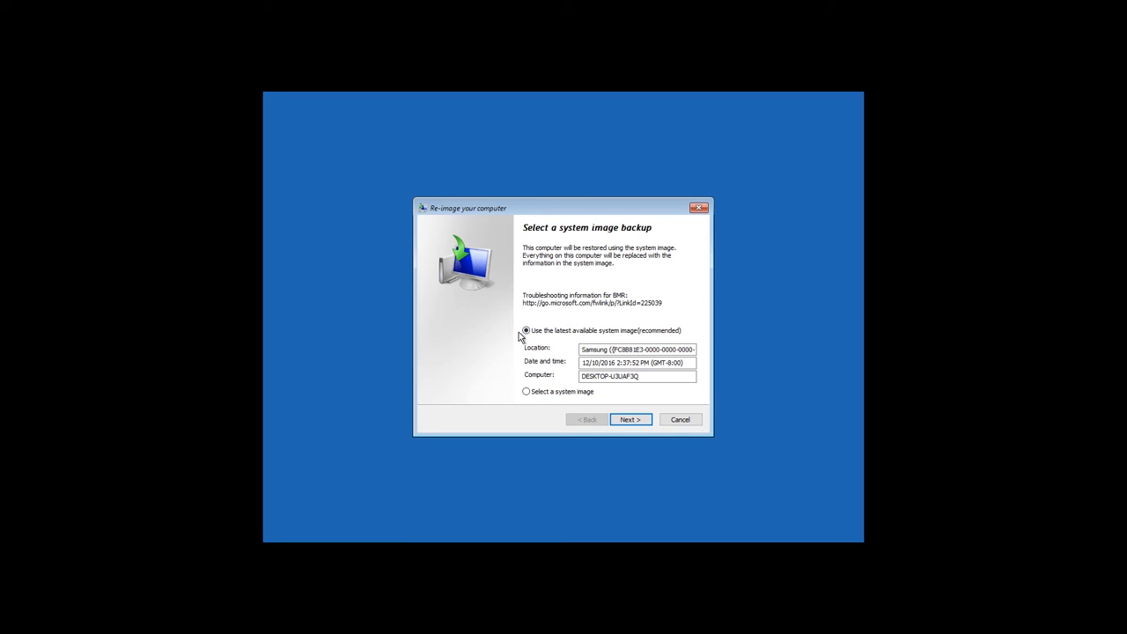